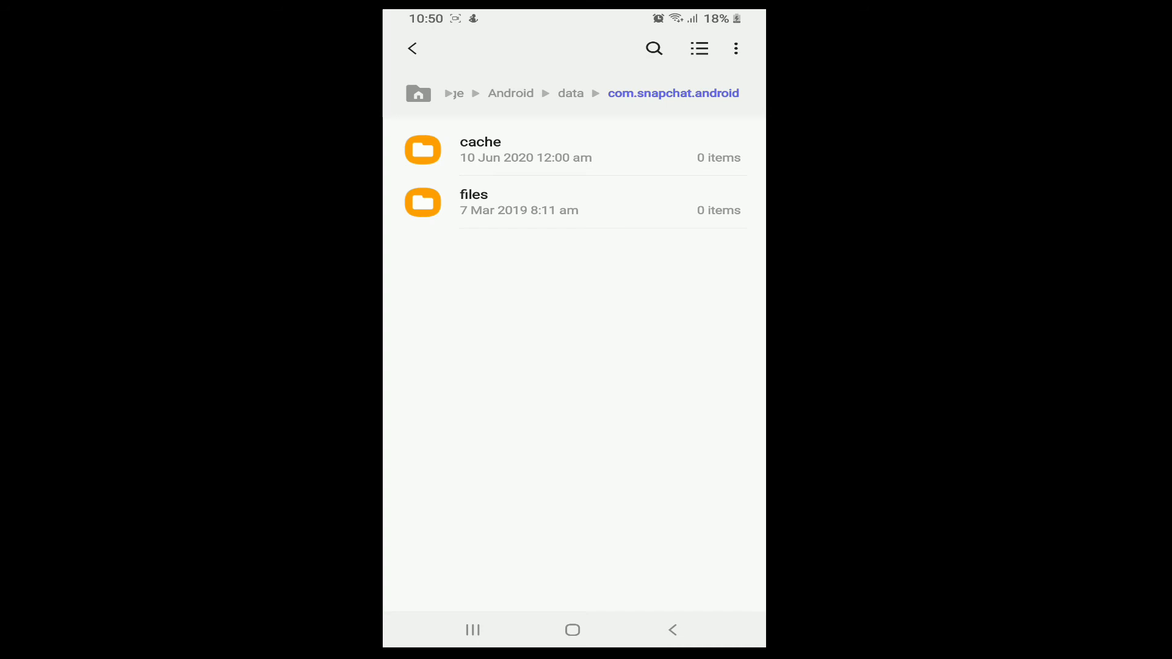
Step: Open the empty com.snapchat.android cache folder, then return to the home screen
click(481, 149)
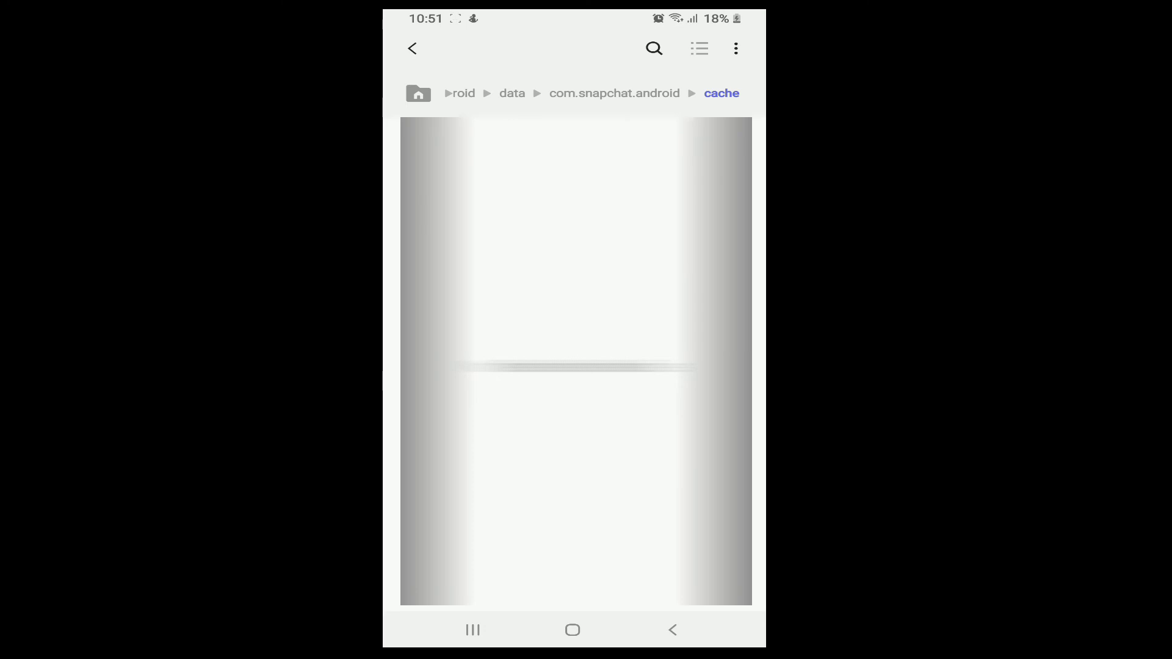
click(572, 629)
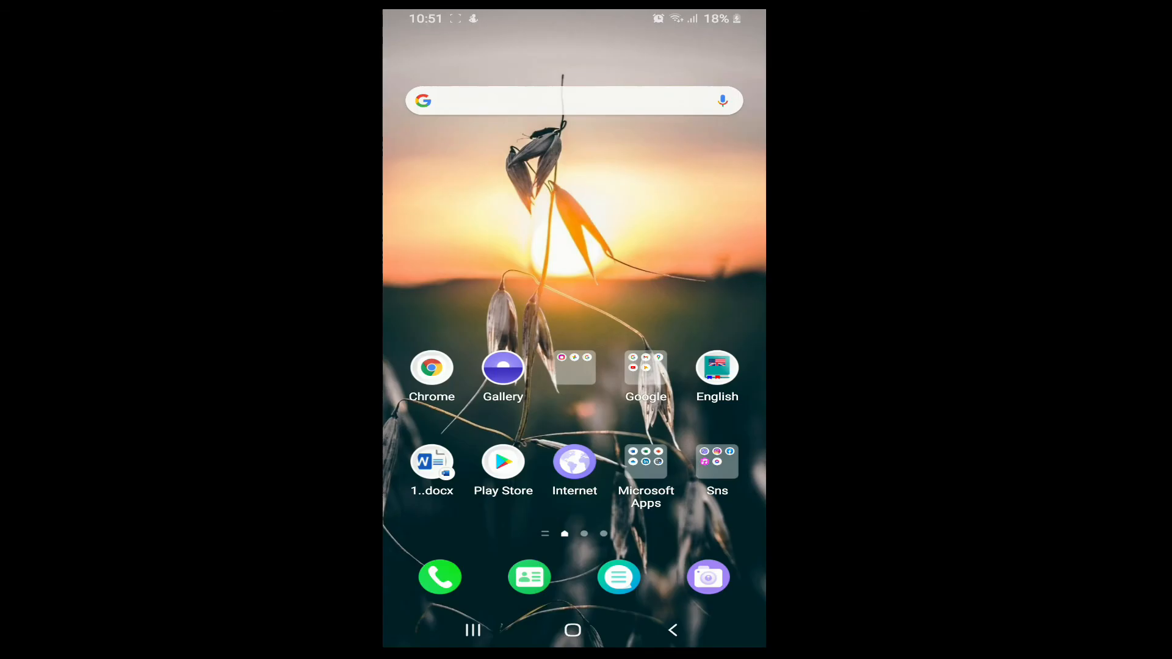